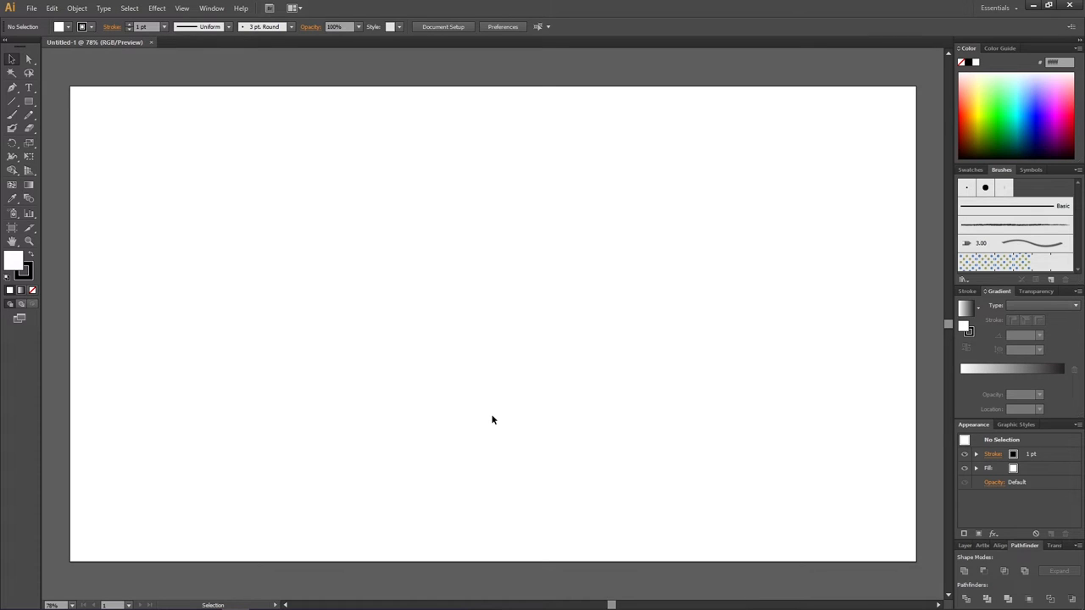
{"action": "mouse_move", "coordinate": [483, 403]}
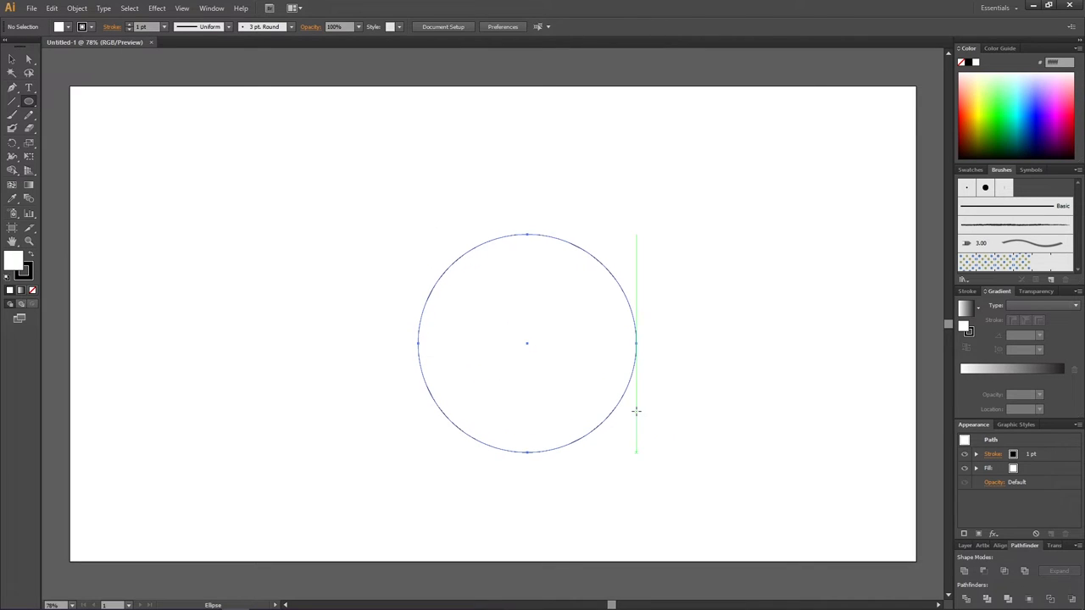
Draw a vertical line from the circle's centre to slightly past its top edge.
{"action": "left_click", "coordinate": [12, 102]}
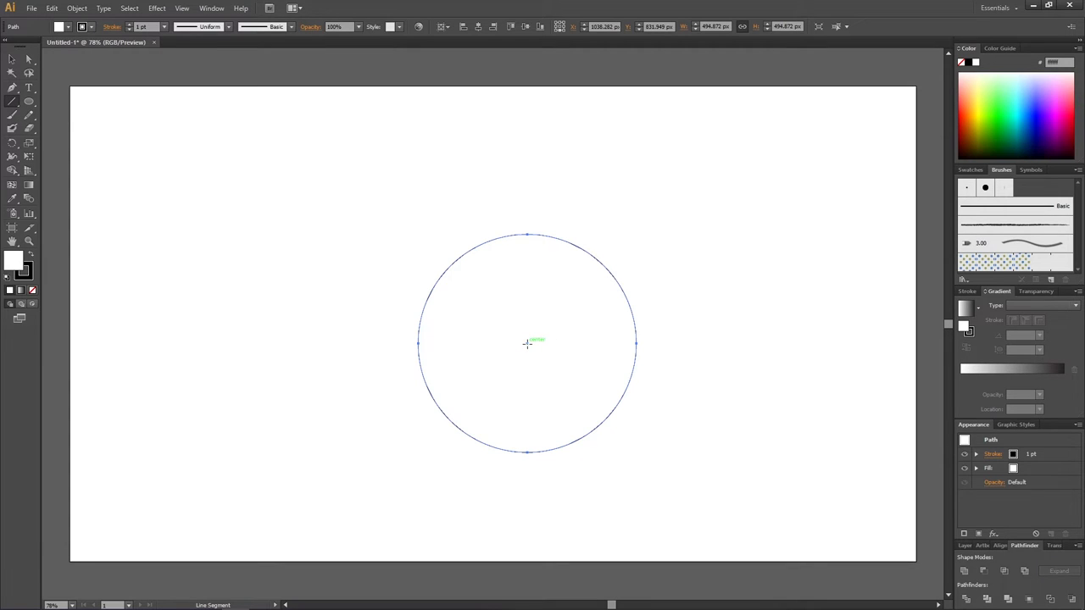
{"action": "left_click_drag", "start_coordinate": [528, 342], "coordinate": [527, 234]}
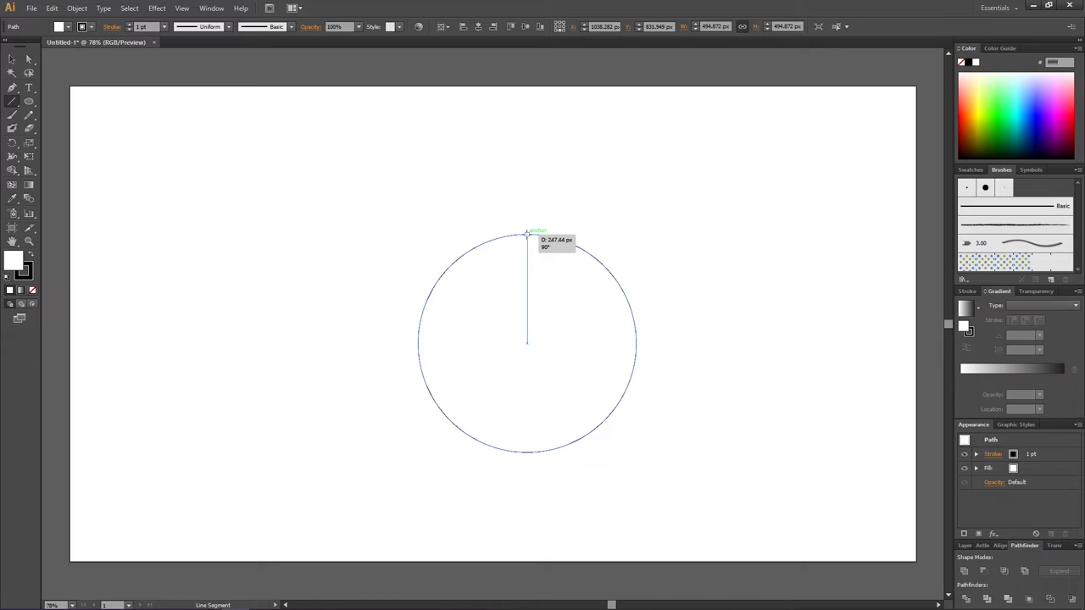
{"action": "left_click_drag", "start_coordinate": [527, 234], "coordinate": [526, 218]}
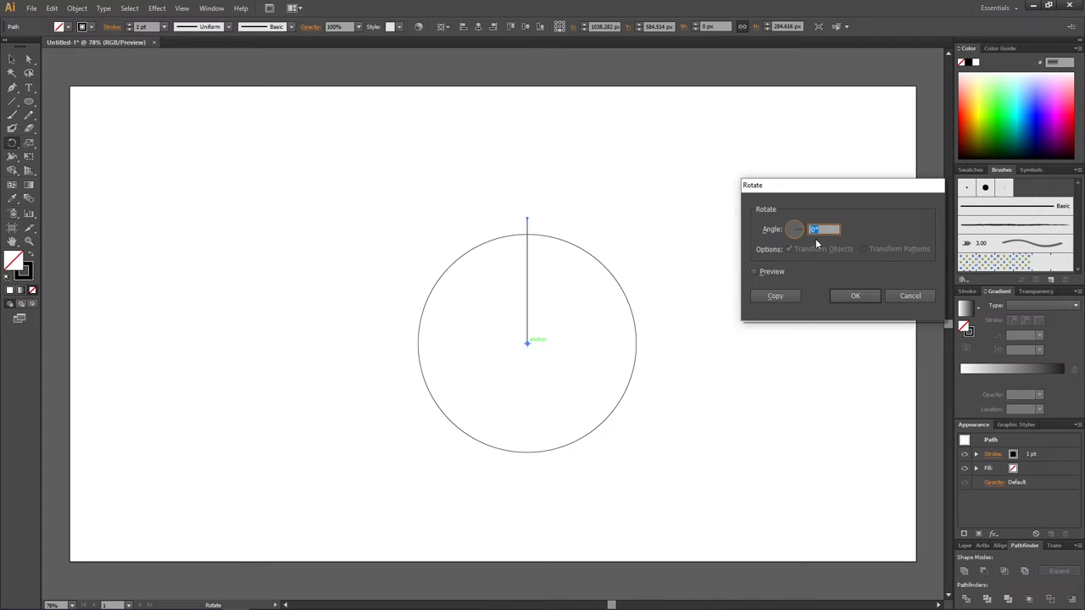
Enter a rotation angle of 360/5 for the line pivoting on the circle's centre.
{"action": "type", "text": "365/"}
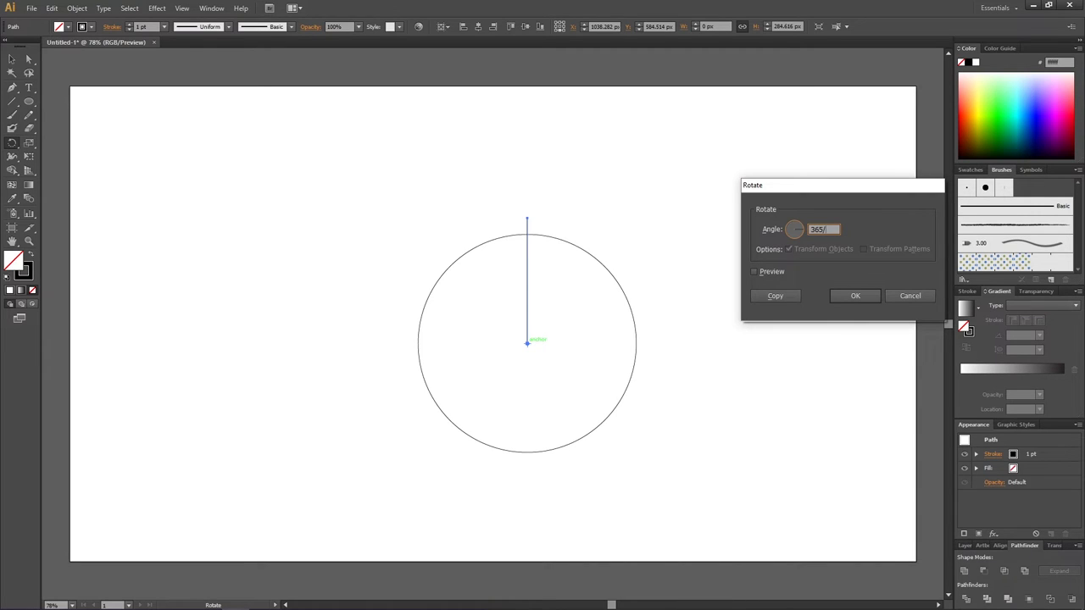
{"action": "type", "text": "5"}
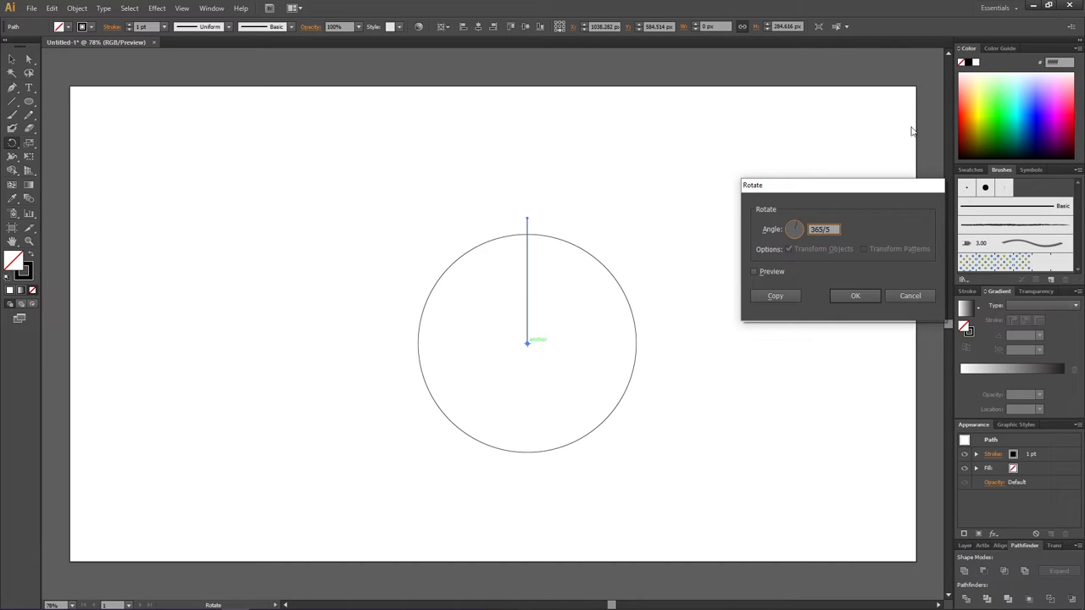
{"action": "mouse_move", "coordinate": [854, 294]}
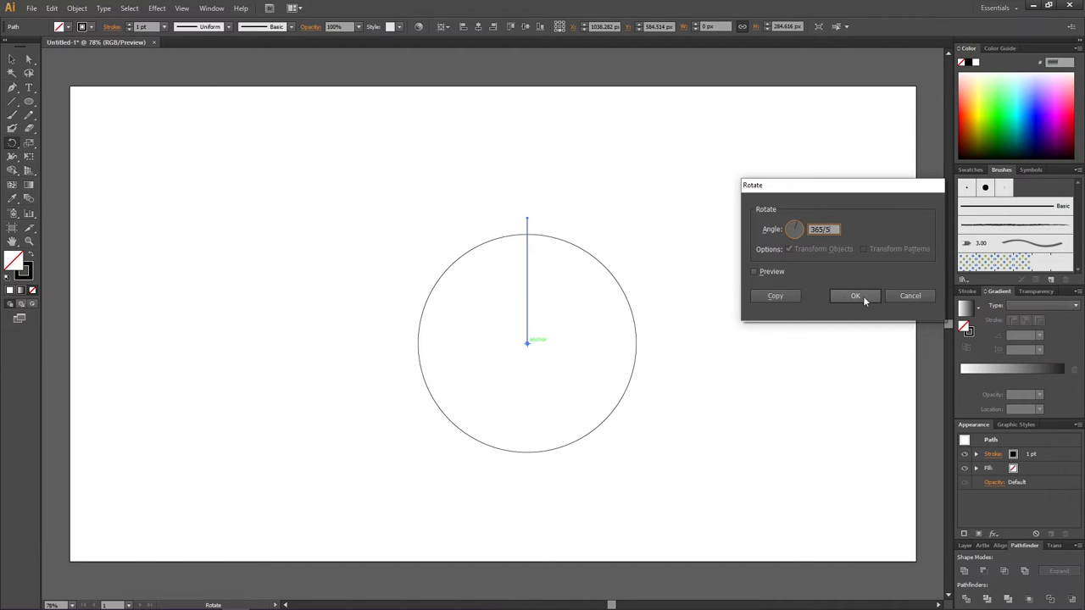
{"action": "left_click", "coordinate": [854, 295]}
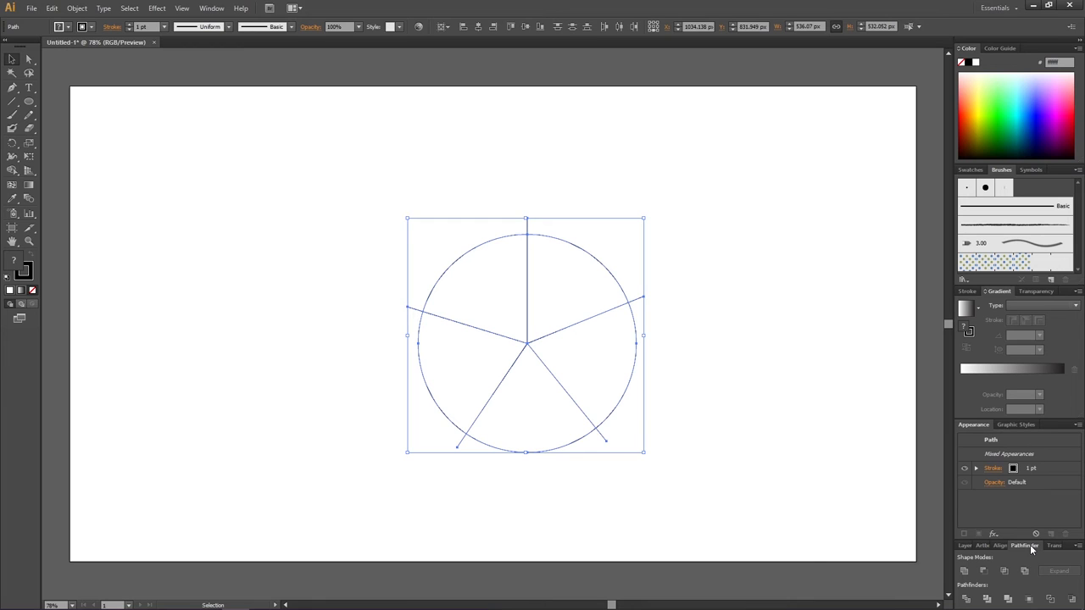
Divide the circle along the five lines into wedges using Pathfinder.
{"action": "left_click", "coordinate": [212, 9]}
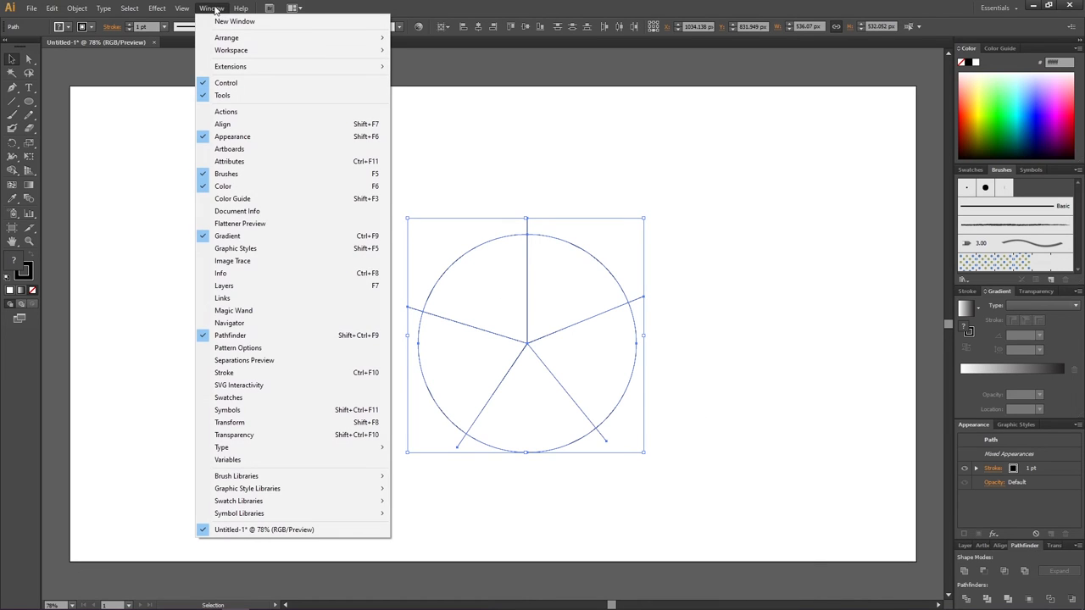
{"action": "mouse_move", "coordinate": [275, 342]}
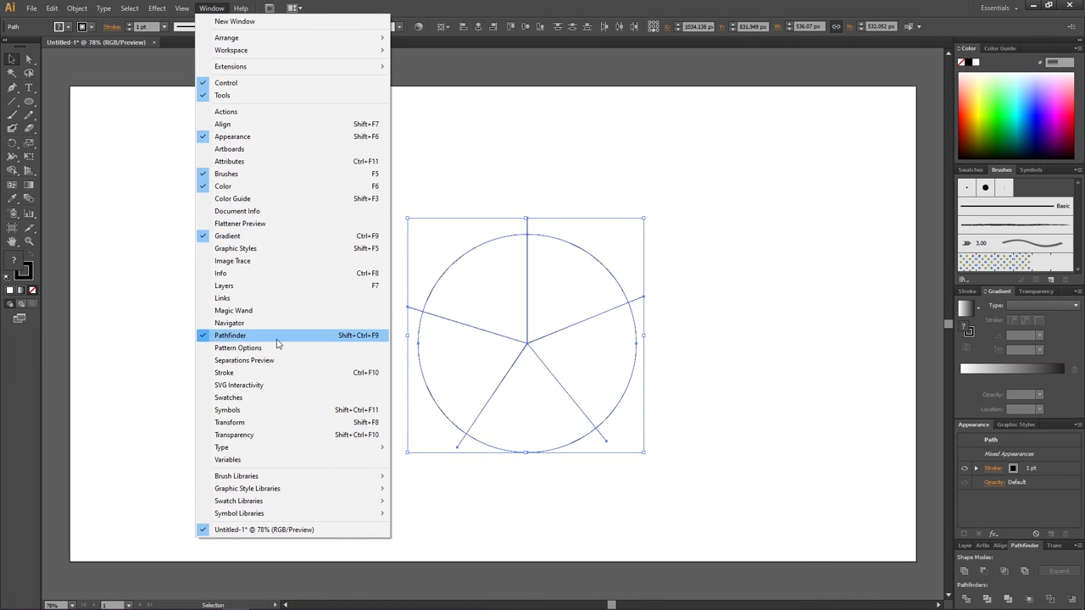
{"action": "left_click", "coordinate": [231, 336]}
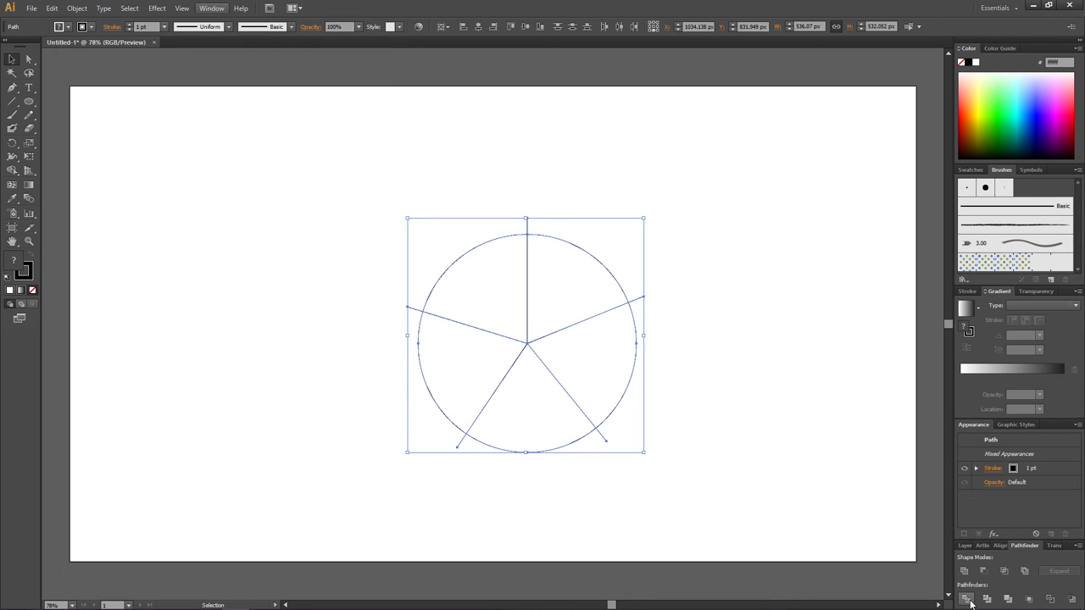
{"action": "mouse_move", "coordinate": [965, 600]}
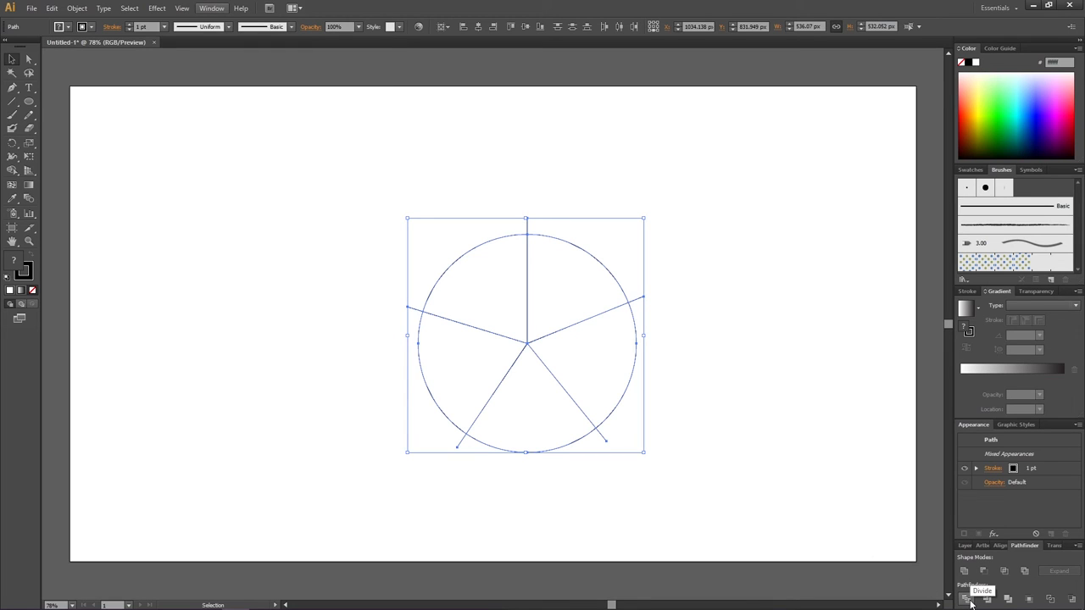
{"action": "left_click", "coordinate": [973, 600]}
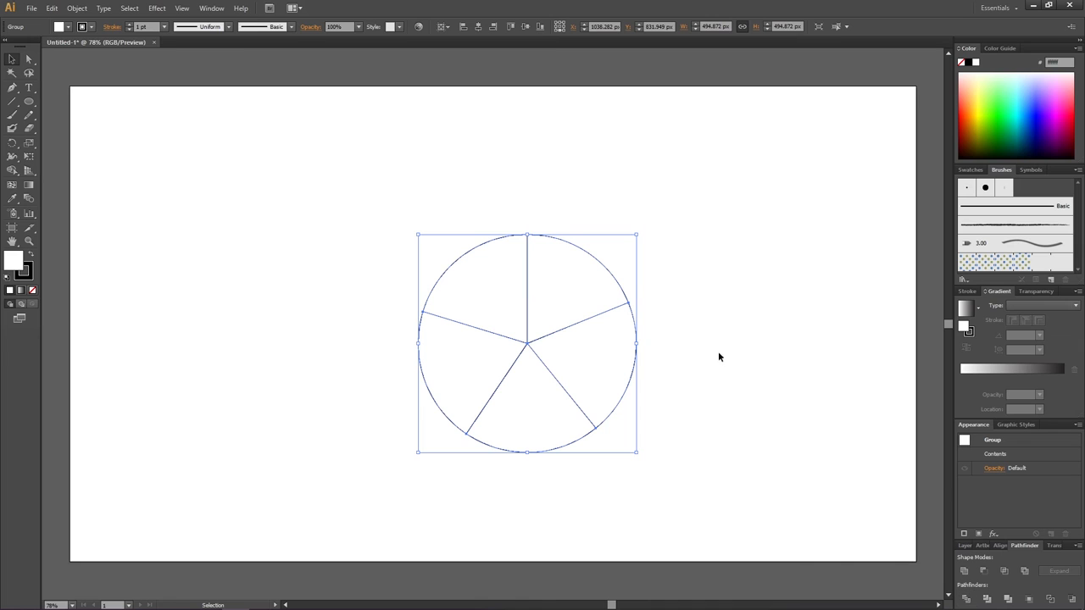
{"action": "mouse_move", "coordinate": [620, 295]}
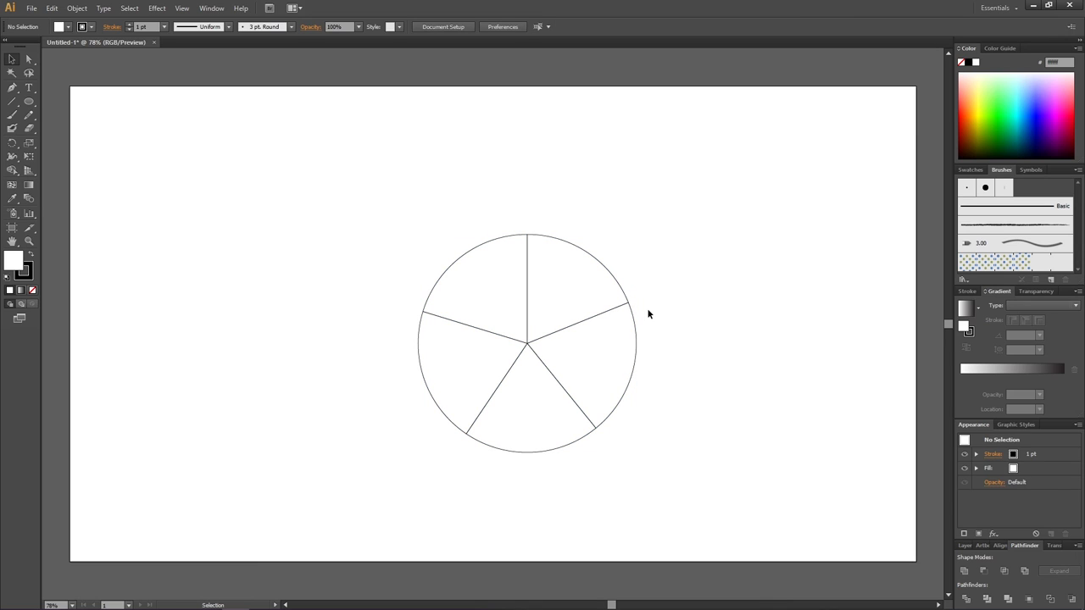
Ungroup the divided circle into five separate wedge shapes.
{"action": "left_click", "coordinate": [509, 379]}
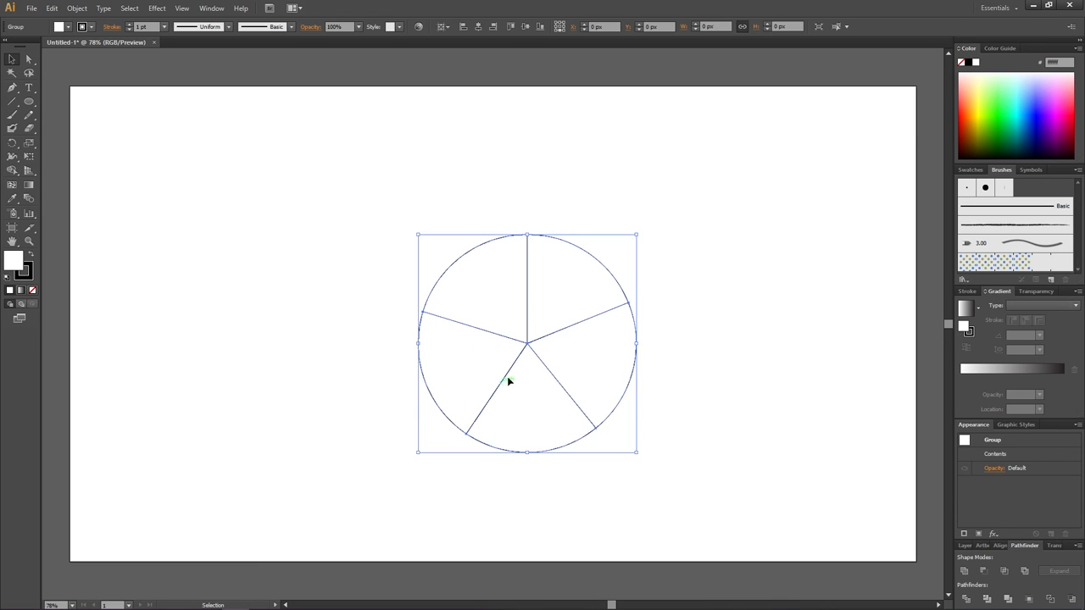
{"action": "right_click", "coordinate": [508, 381]}
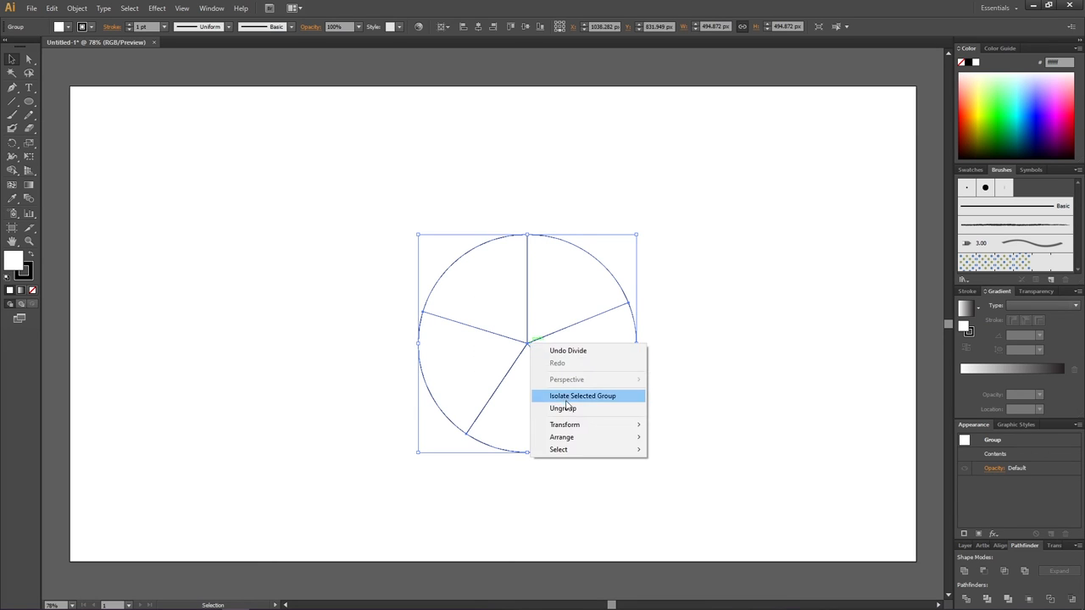
{"action": "left_click", "coordinate": [562, 407]}
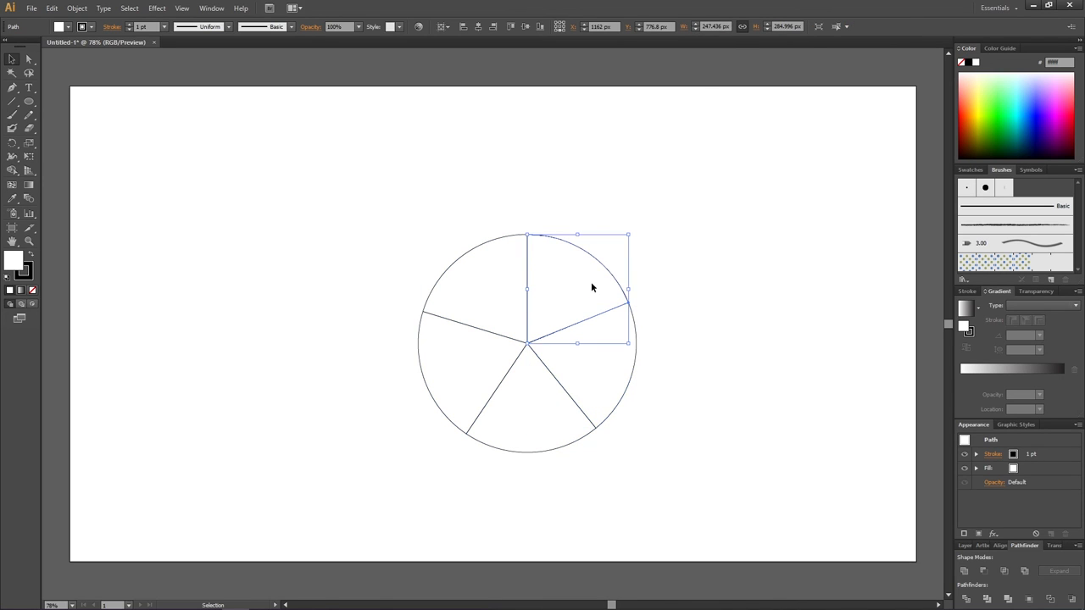
{"action": "mouse_move", "coordinate": [17, 262]}
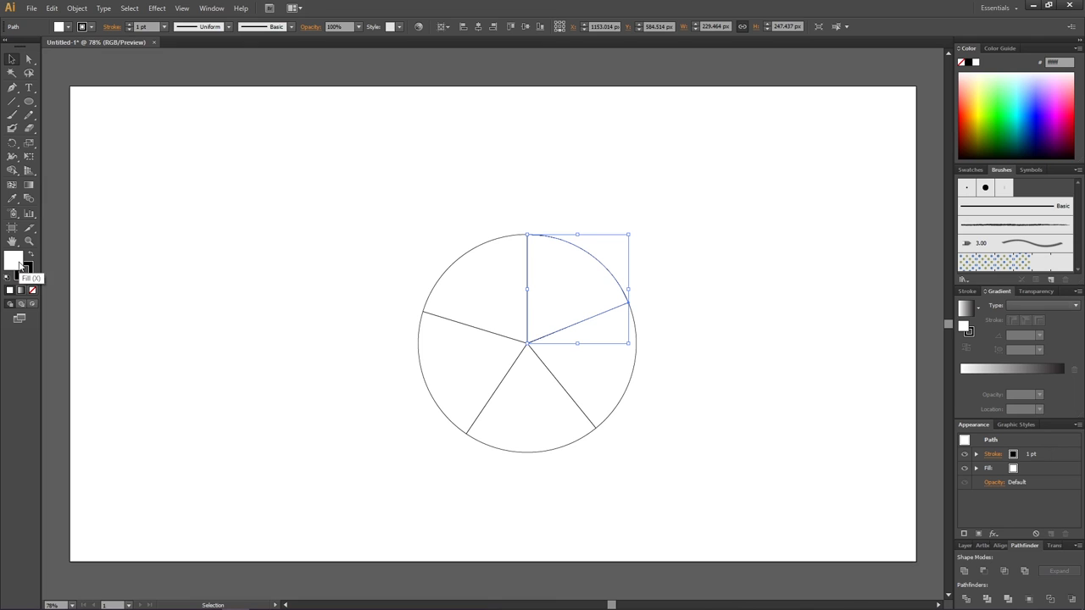
Give the top-right wedge a yellow fill, leaving the other four white.
{"action": "left_click", "coordinate": [15, 261]}
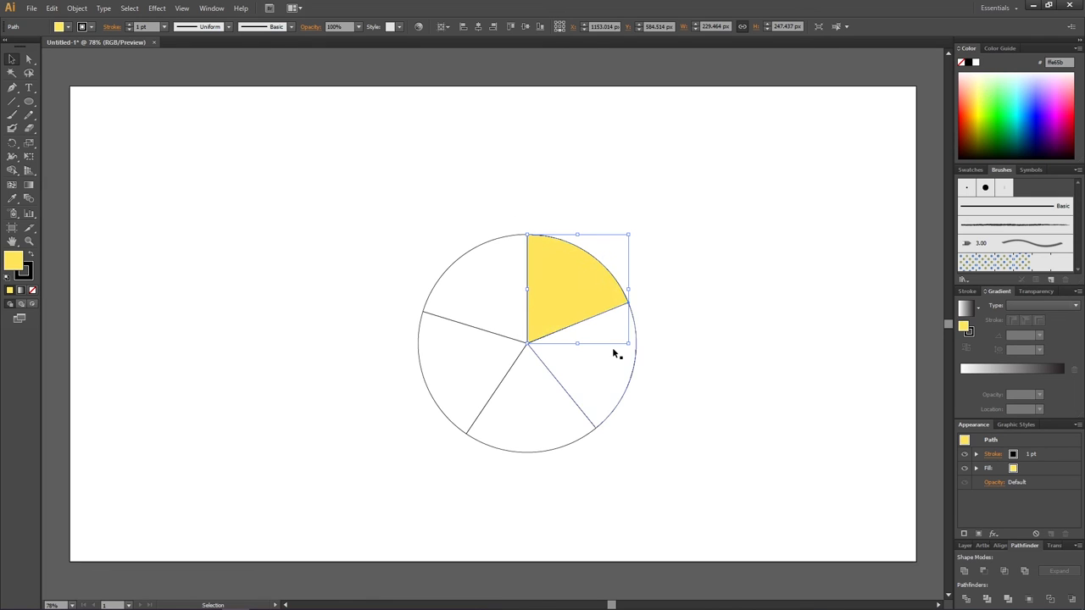